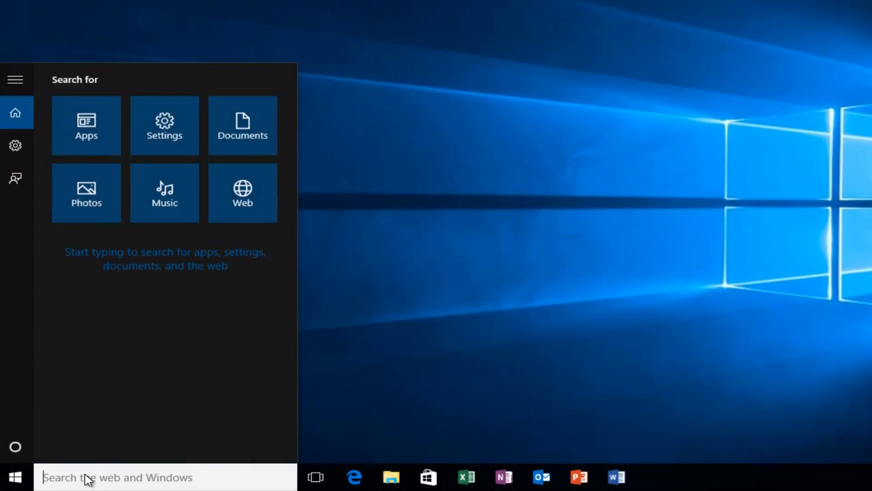
- Search the Start menu for 'get office' to surface the Get Office Store app
type("get office")
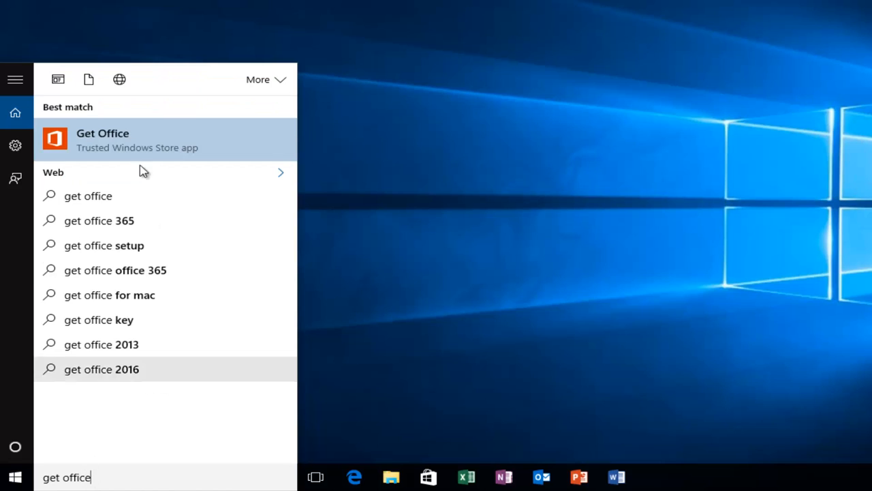
mouse_move(101, 155)
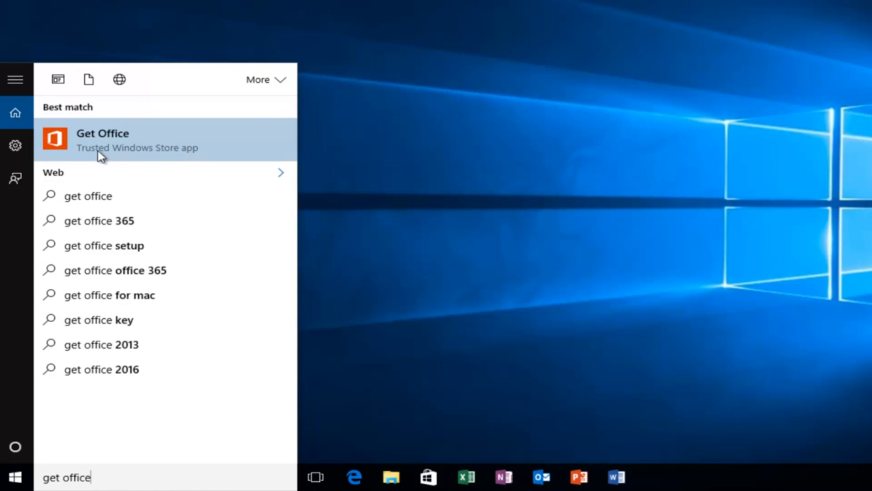
mouse_move(76, 147)
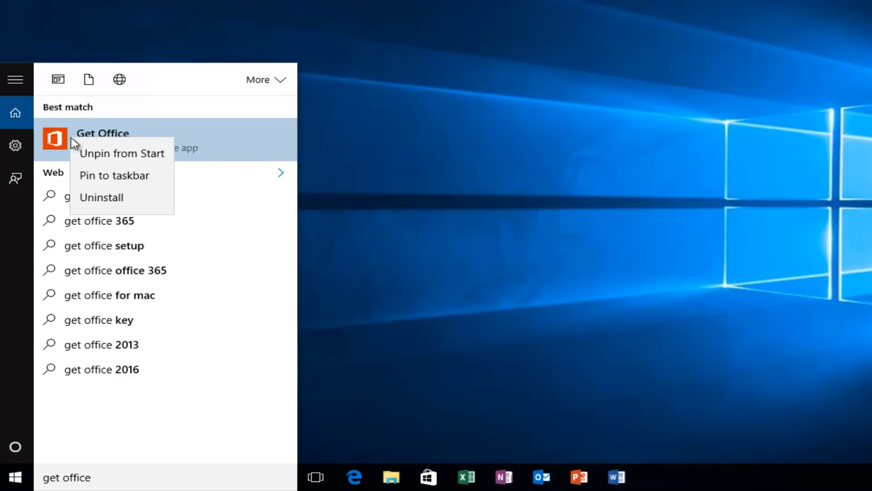
mouse_move(101, 202)
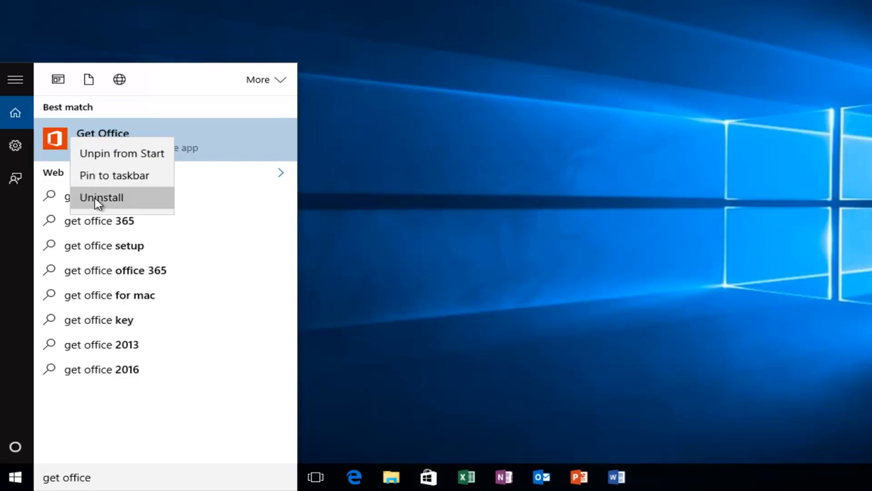
- Choose Uninstall on the Get Office result to bring up the removal prompt
left_click(101, 196)
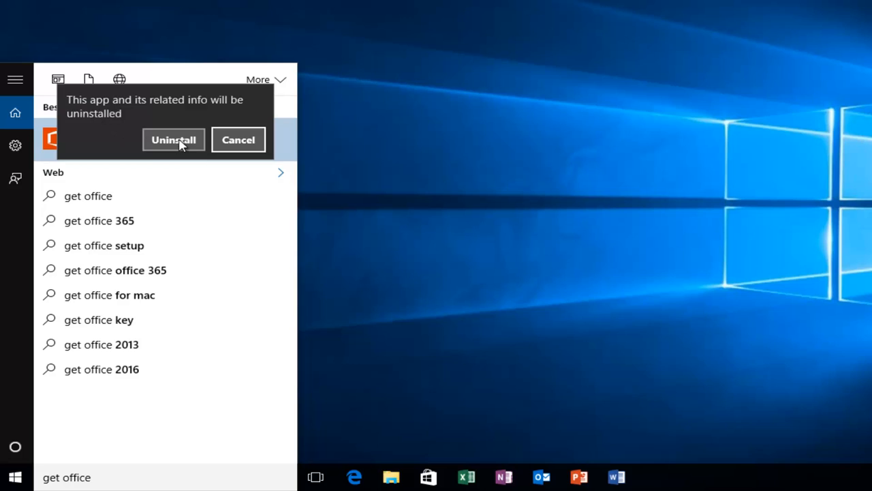
- Confirm the prompt so Get Office and its data are uninstalled
left_click(174, 139)
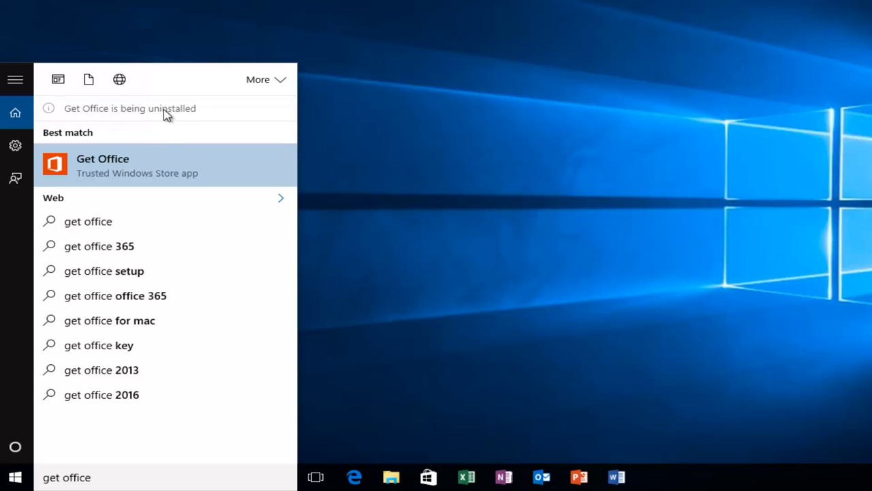
mouse_move(47, 110)
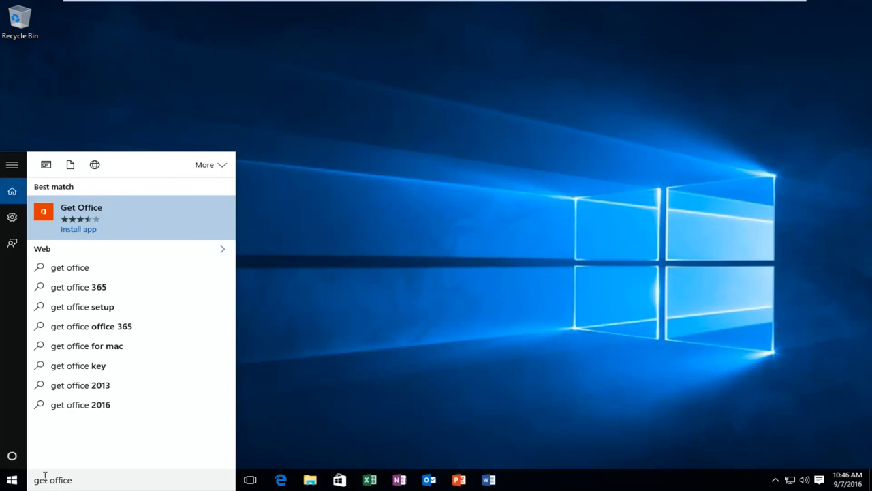
mouse_move(103, 469)
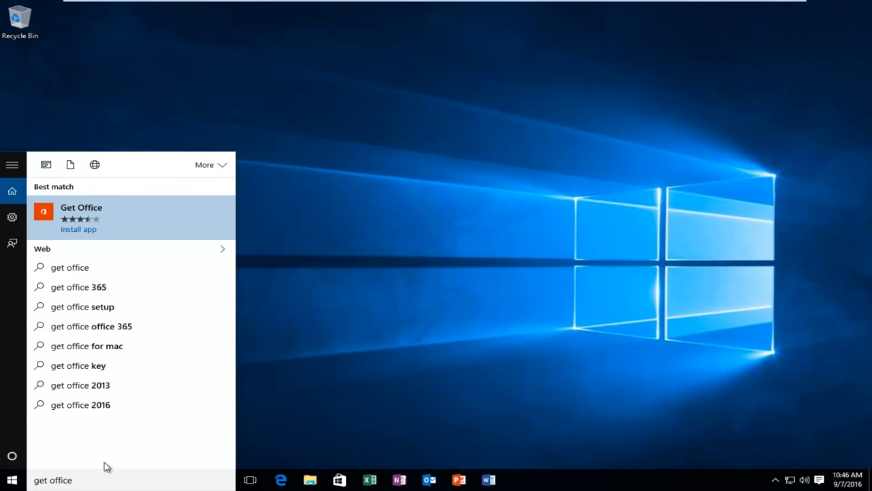
mouse_move(106, 233)
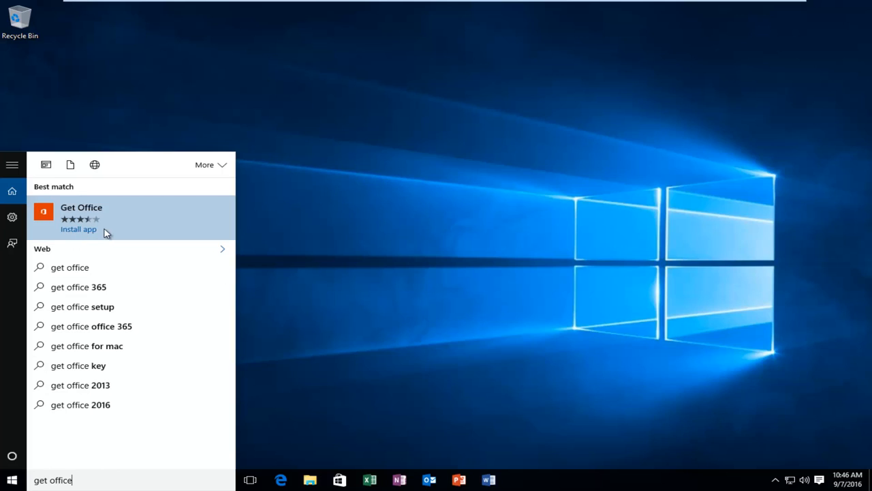
mouse_move(76, 218)
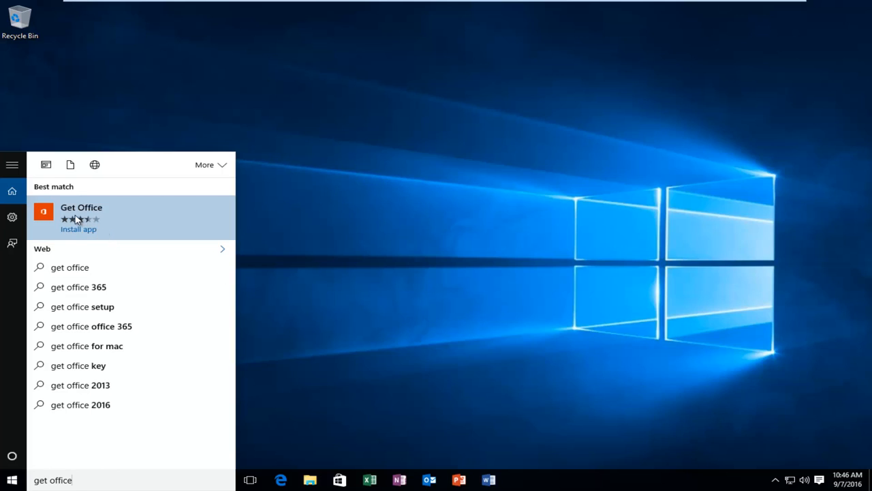
mouse_move(283, 140)
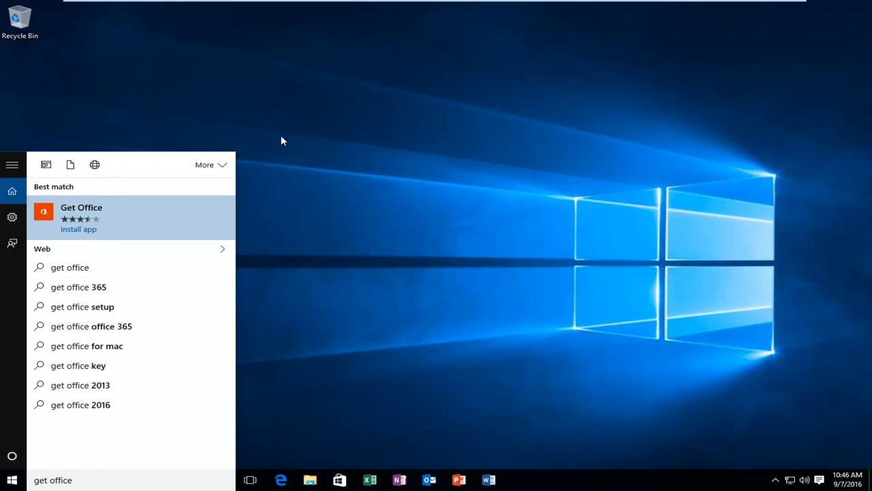
mouse_move(131, 261)
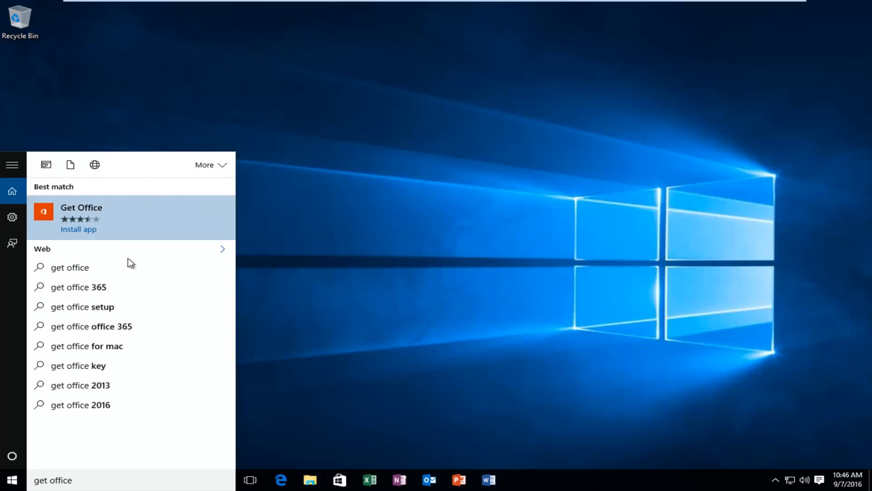